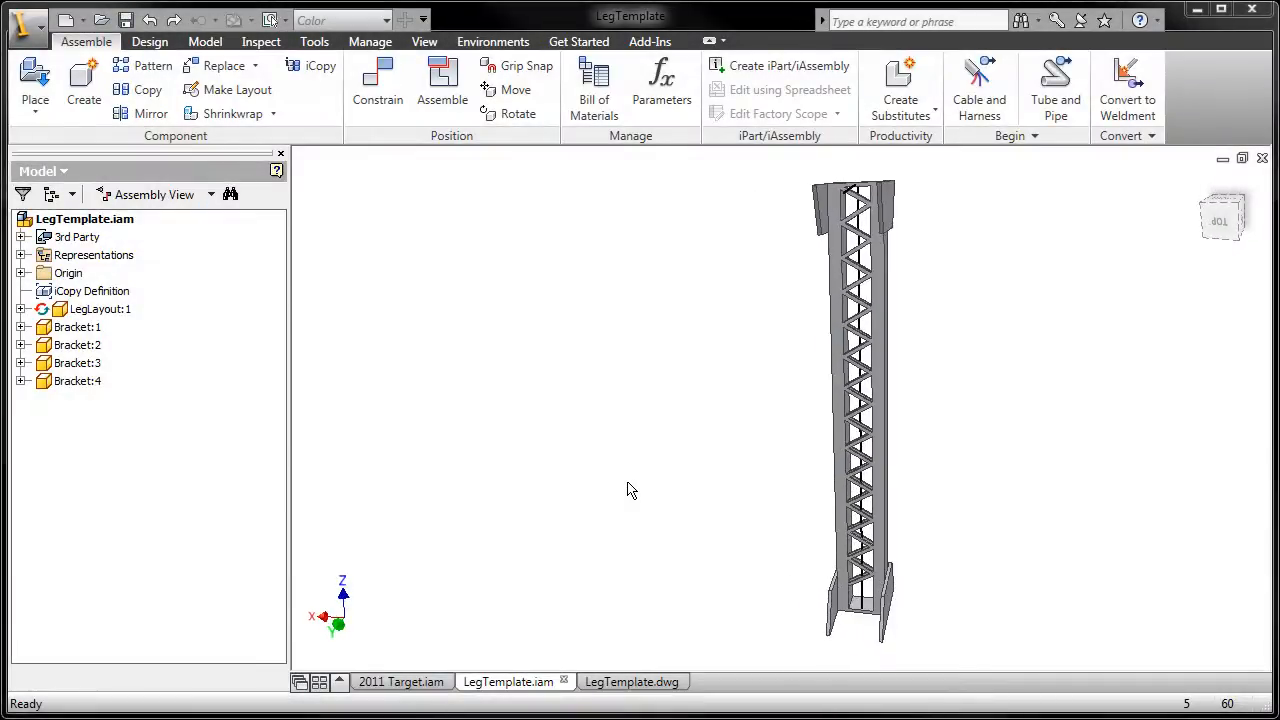
# Review the leg template's iCopy definition, its labelled points LegStart, LegEnd, LegMid and document settings.
pyautogui.click(632, 680)
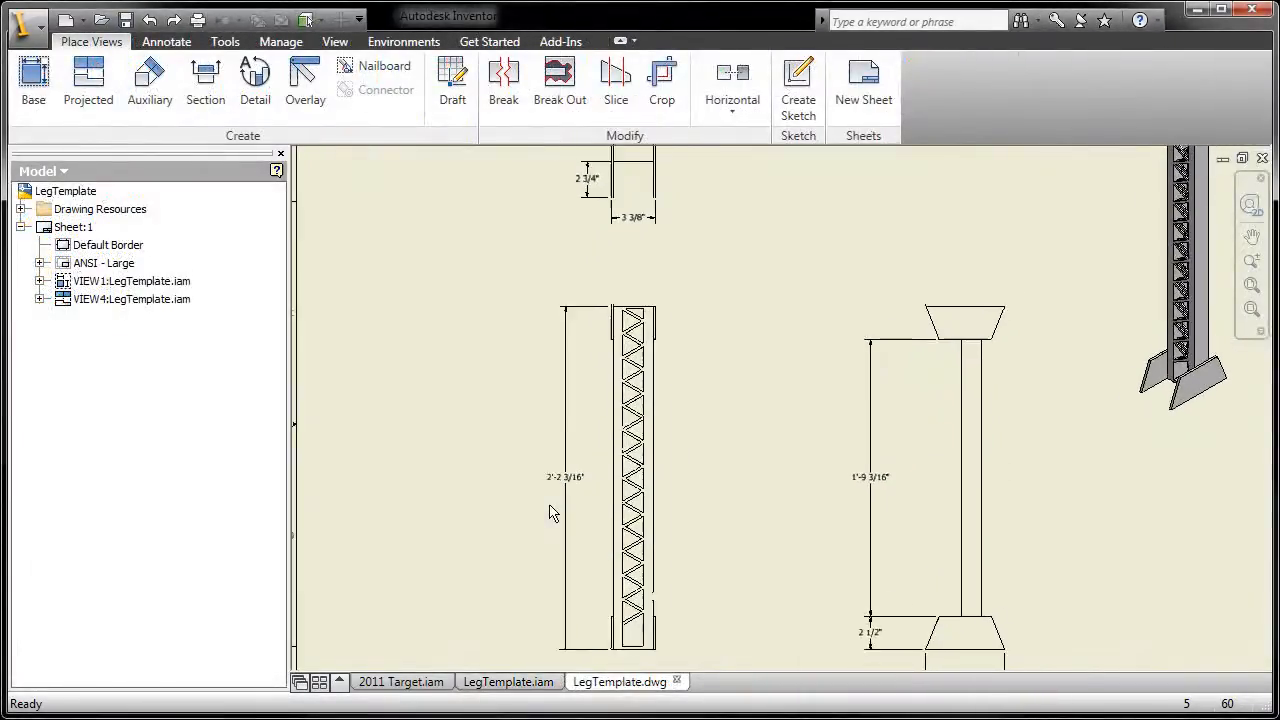
pyautogui.click(508, 682)
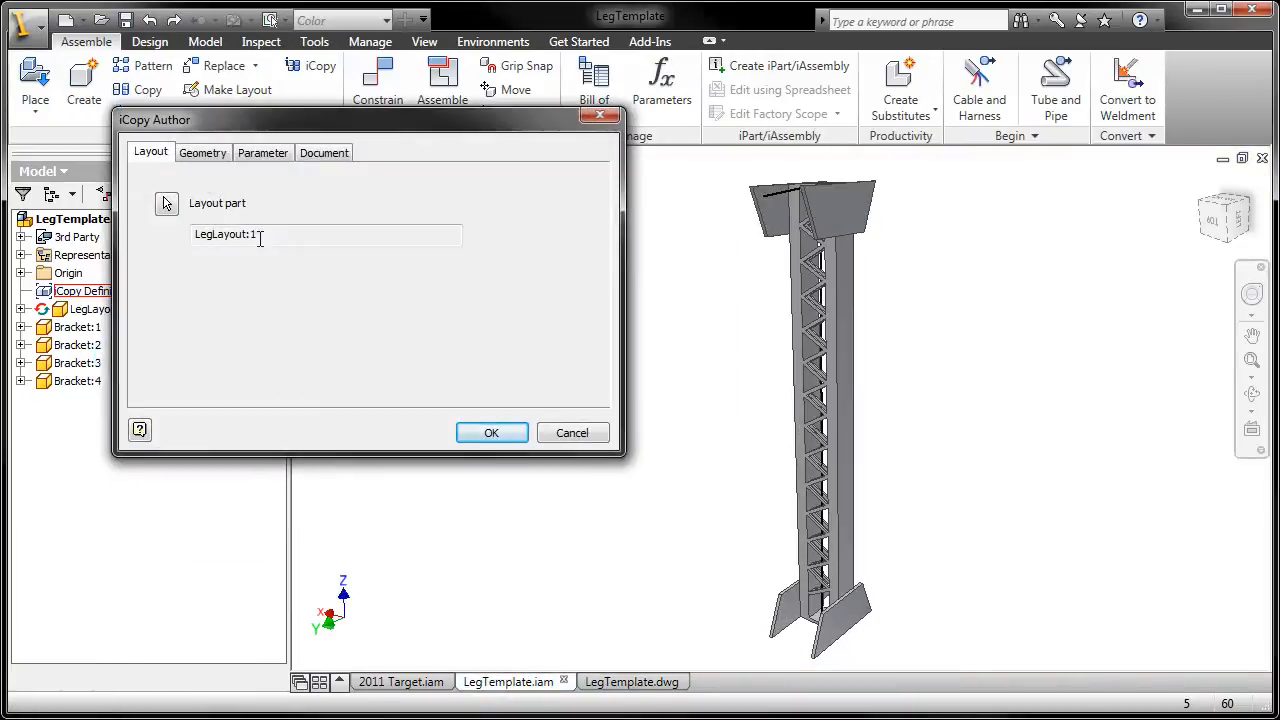
pyautogui.click(202, 152)
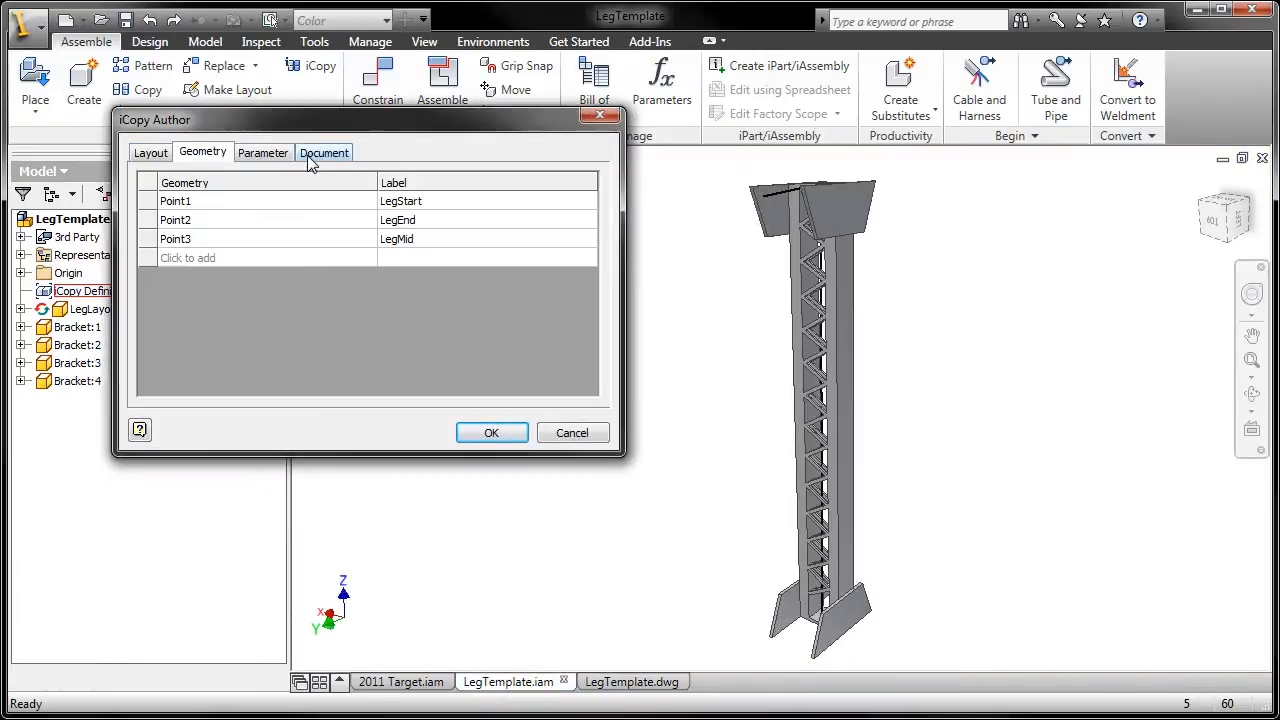
pyautogui.click(324, 152)
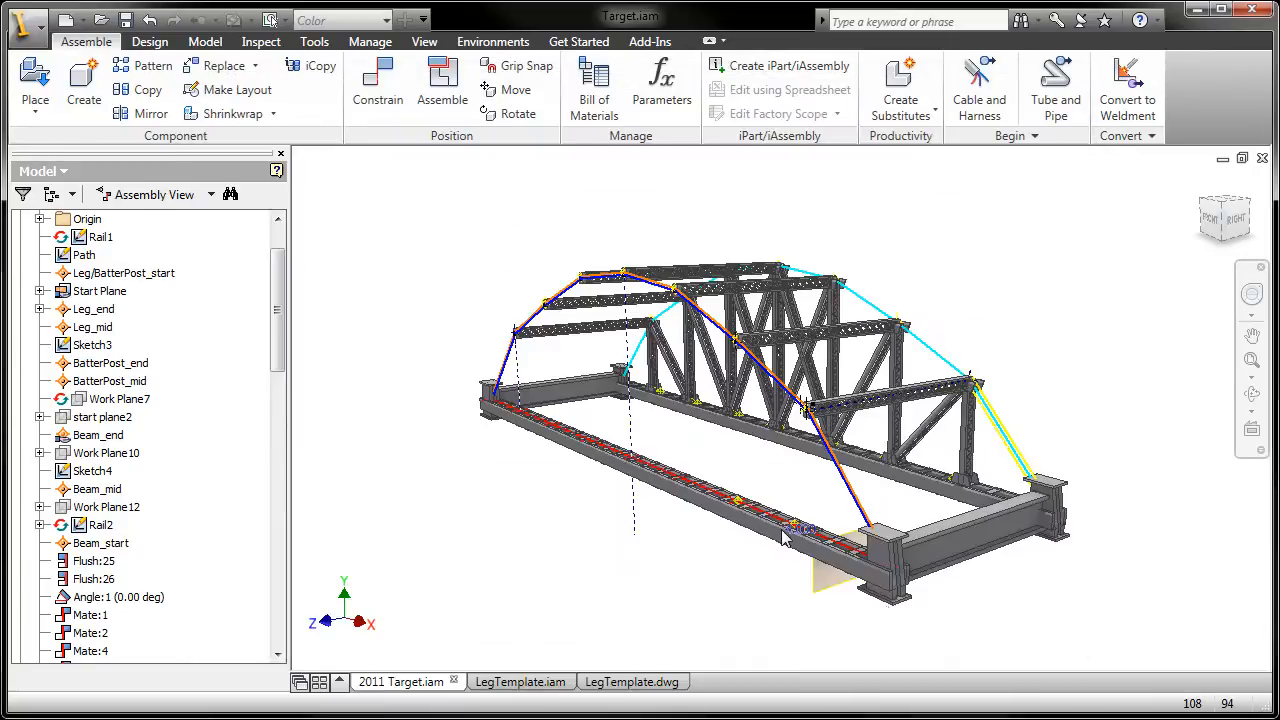
# Start iCopy with LegTemplate.iam to list its constraining points and frame parameters.
pyautogui.click(312, 64)
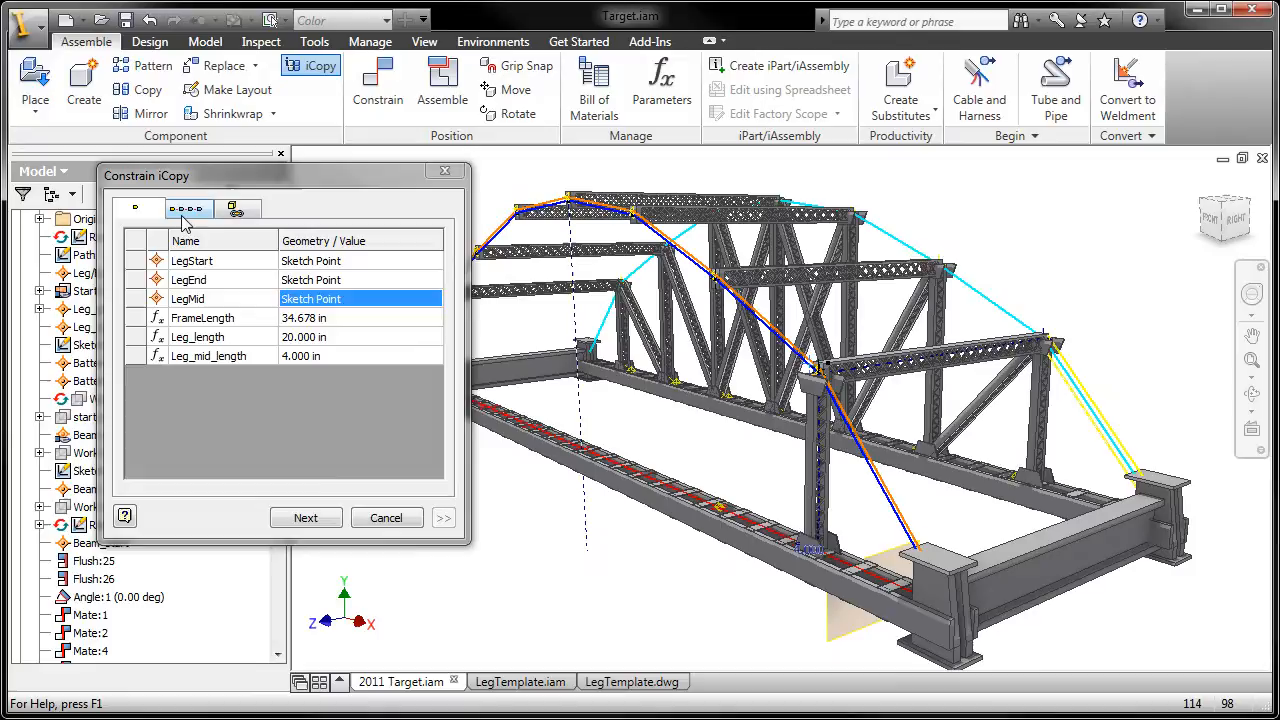
# Tie LegStart, LegEnd and LegMid to the rails with path count 6 and 1 in offset, and continue.
pyautogui.click(188, 208)
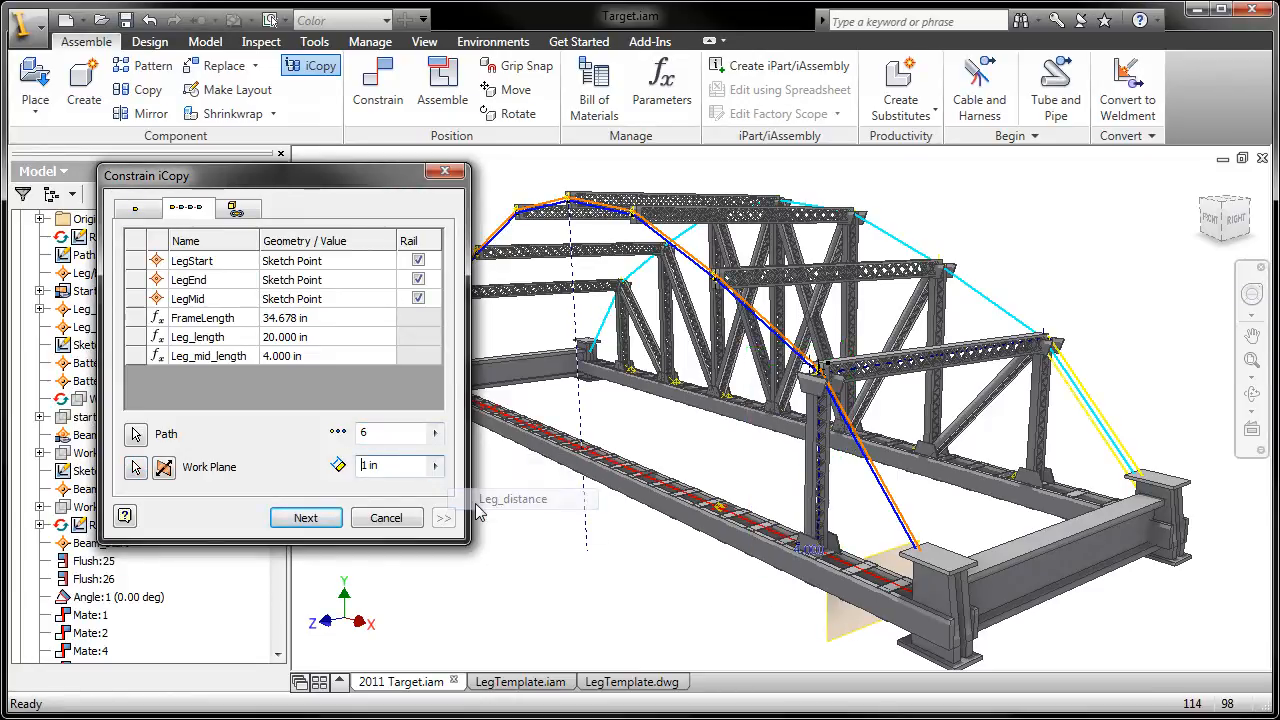
pyautogui.click(304, 516)
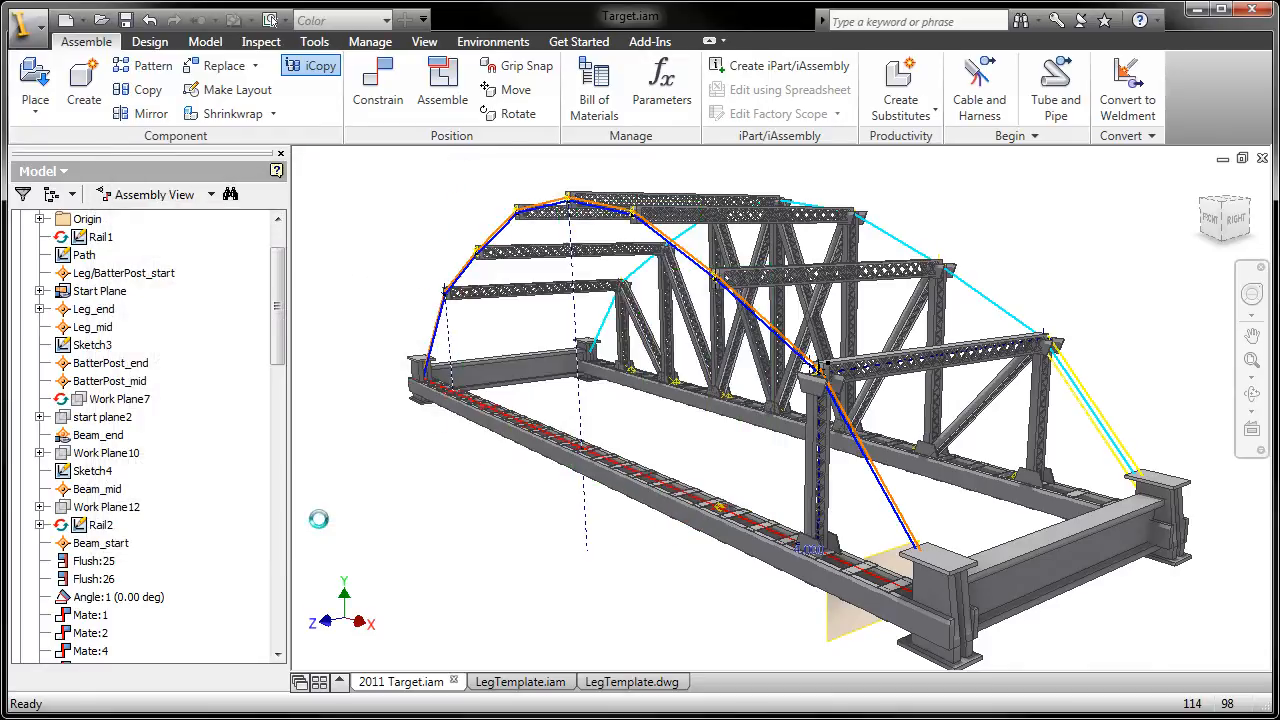
pyautogui.click(312, 64)
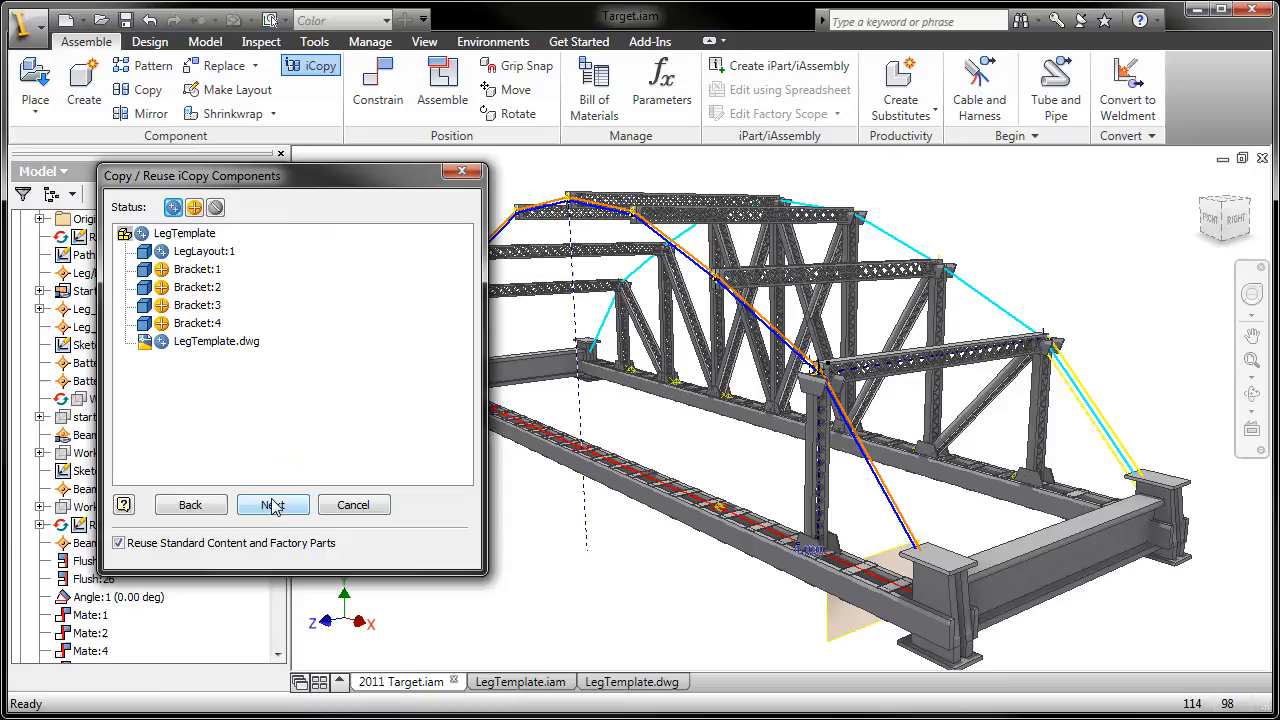
# Accept the components to copy and the file names from LegTemplate7 onward to create the leg copies.
pyautogui.click(272, 504)
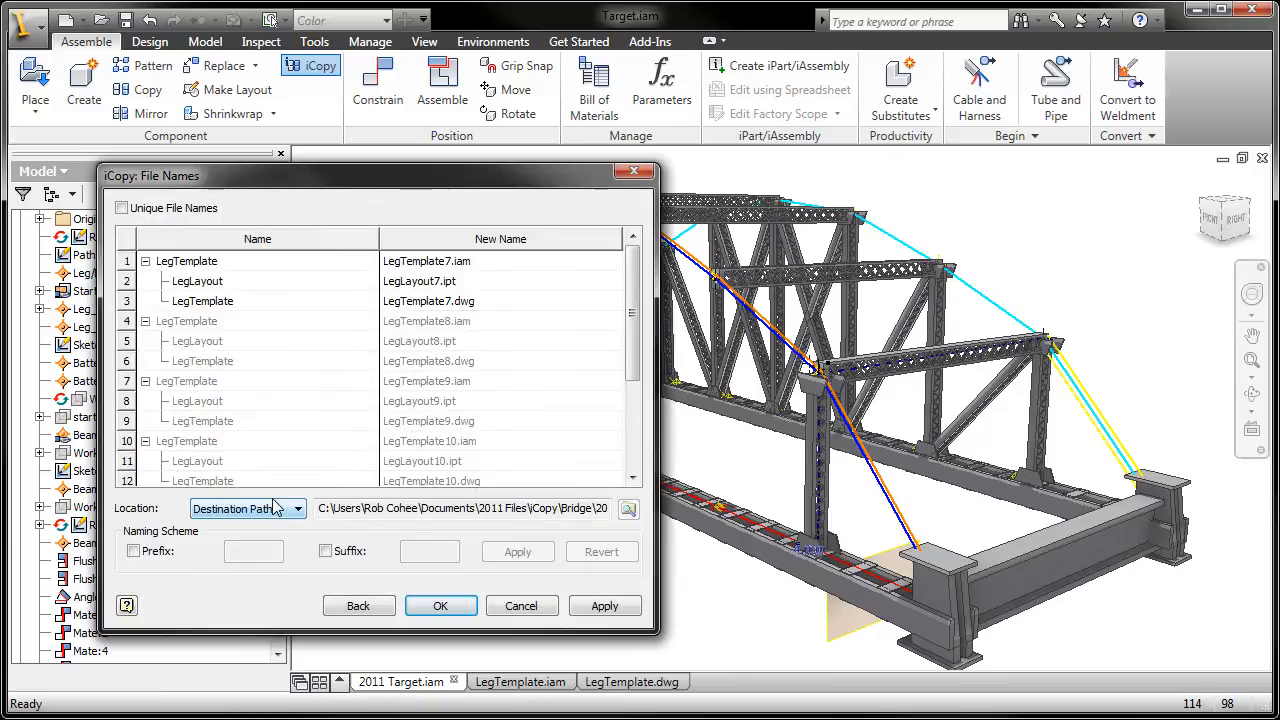
pyautogui.click(440, 604)
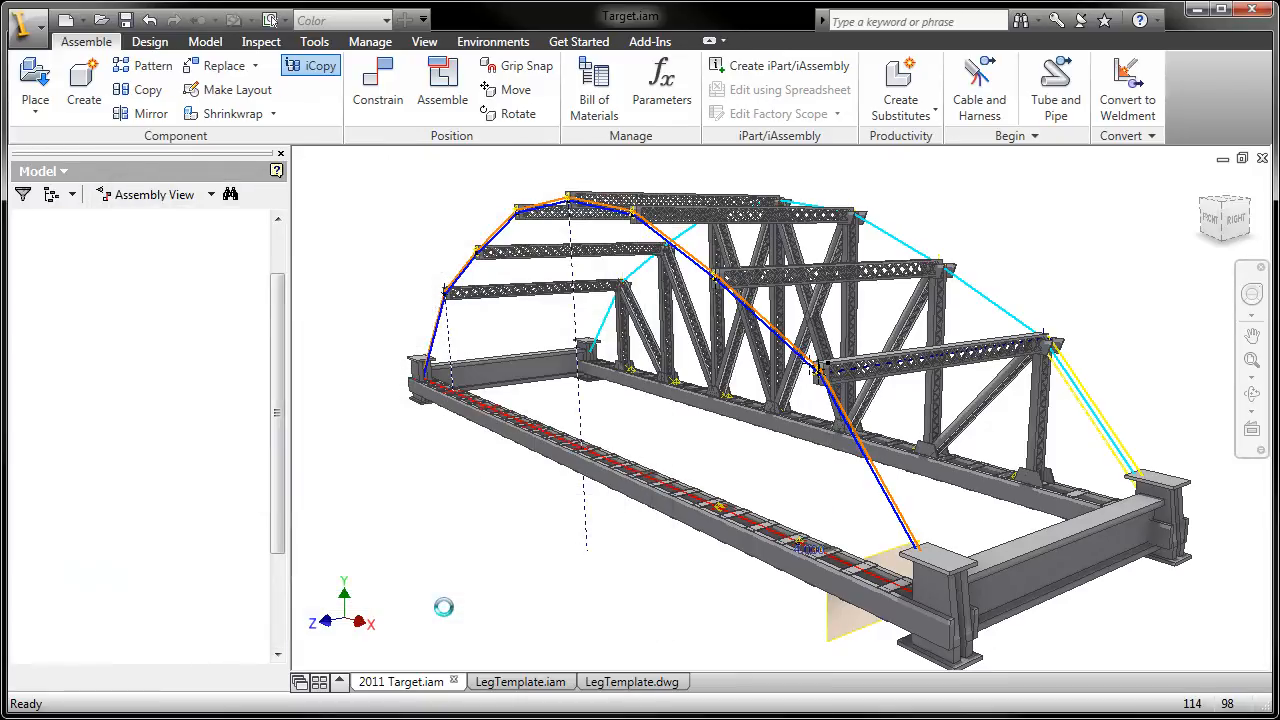